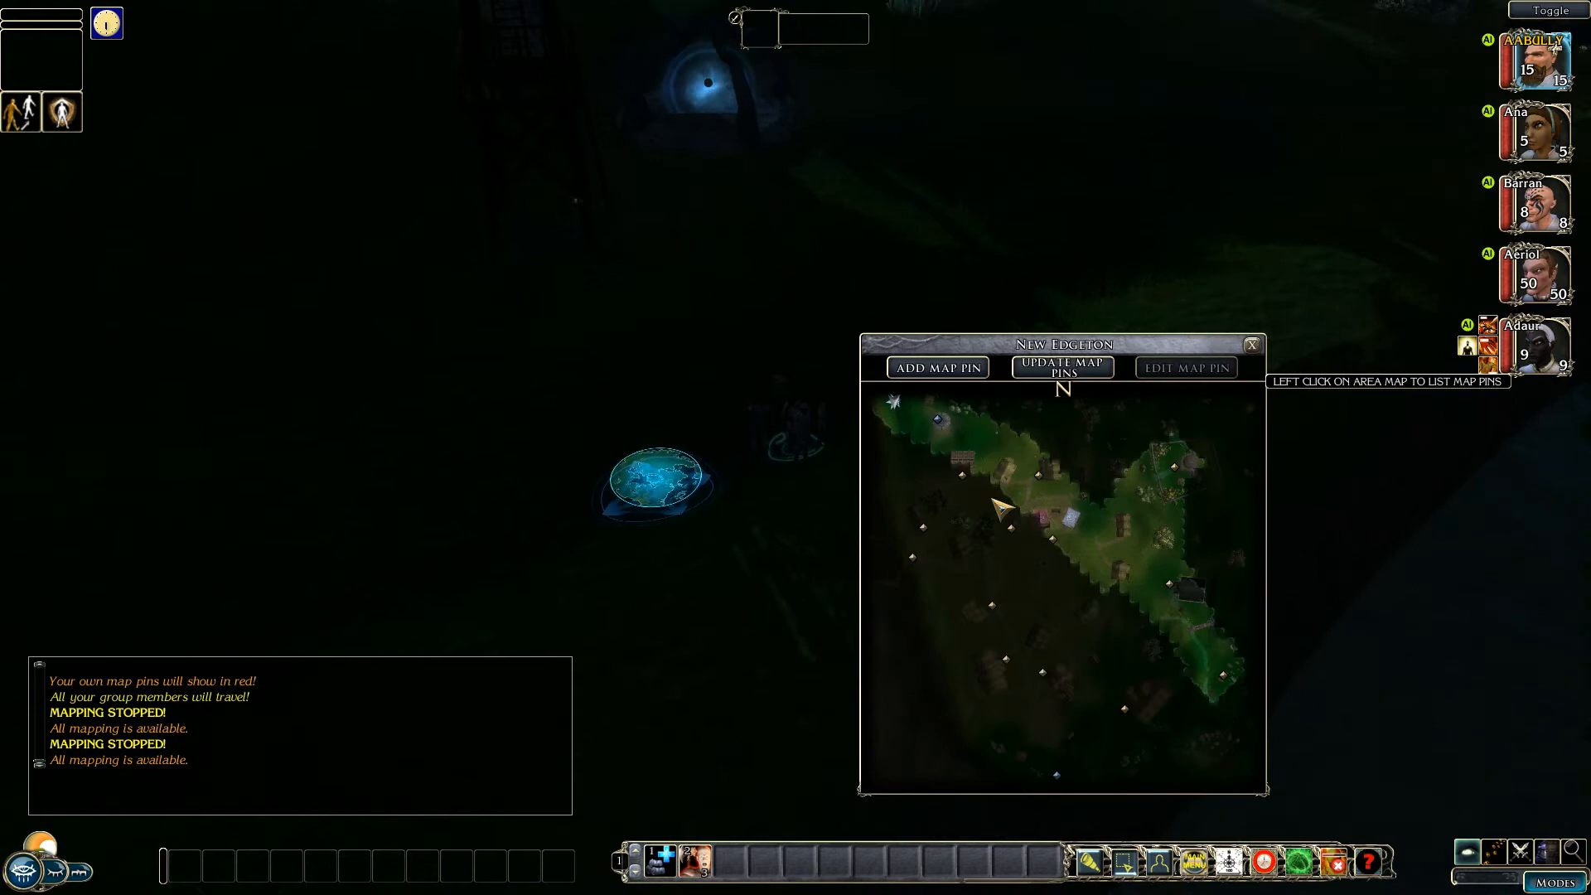
{"action": "mouse_move", "coordinate": [970, 489]}
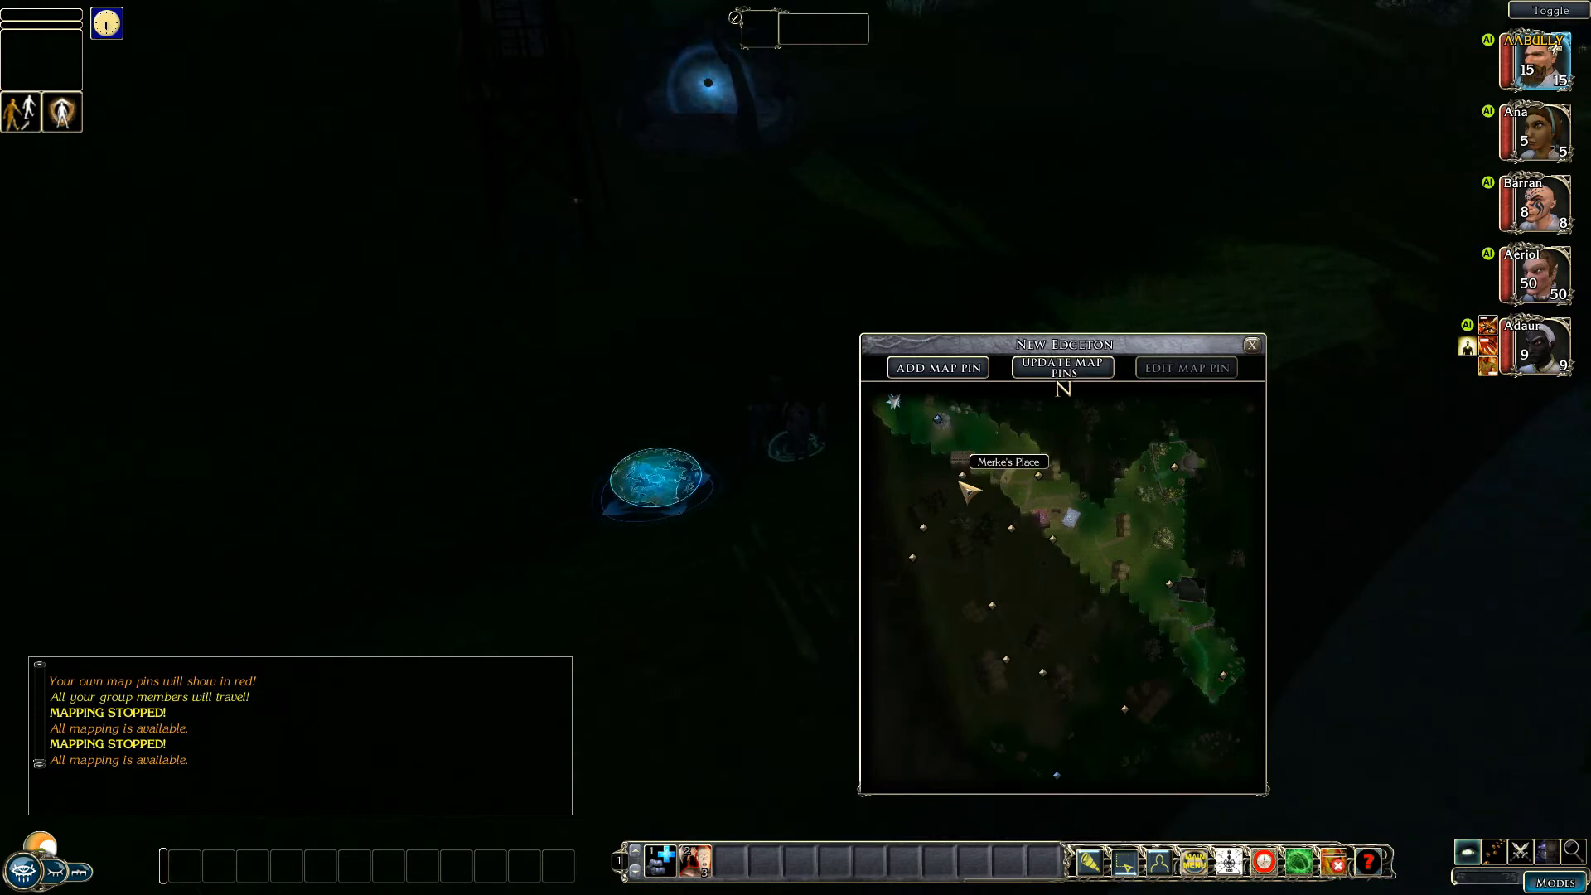
{"action": "mouse_move", "coordinate": [1029, 543]}
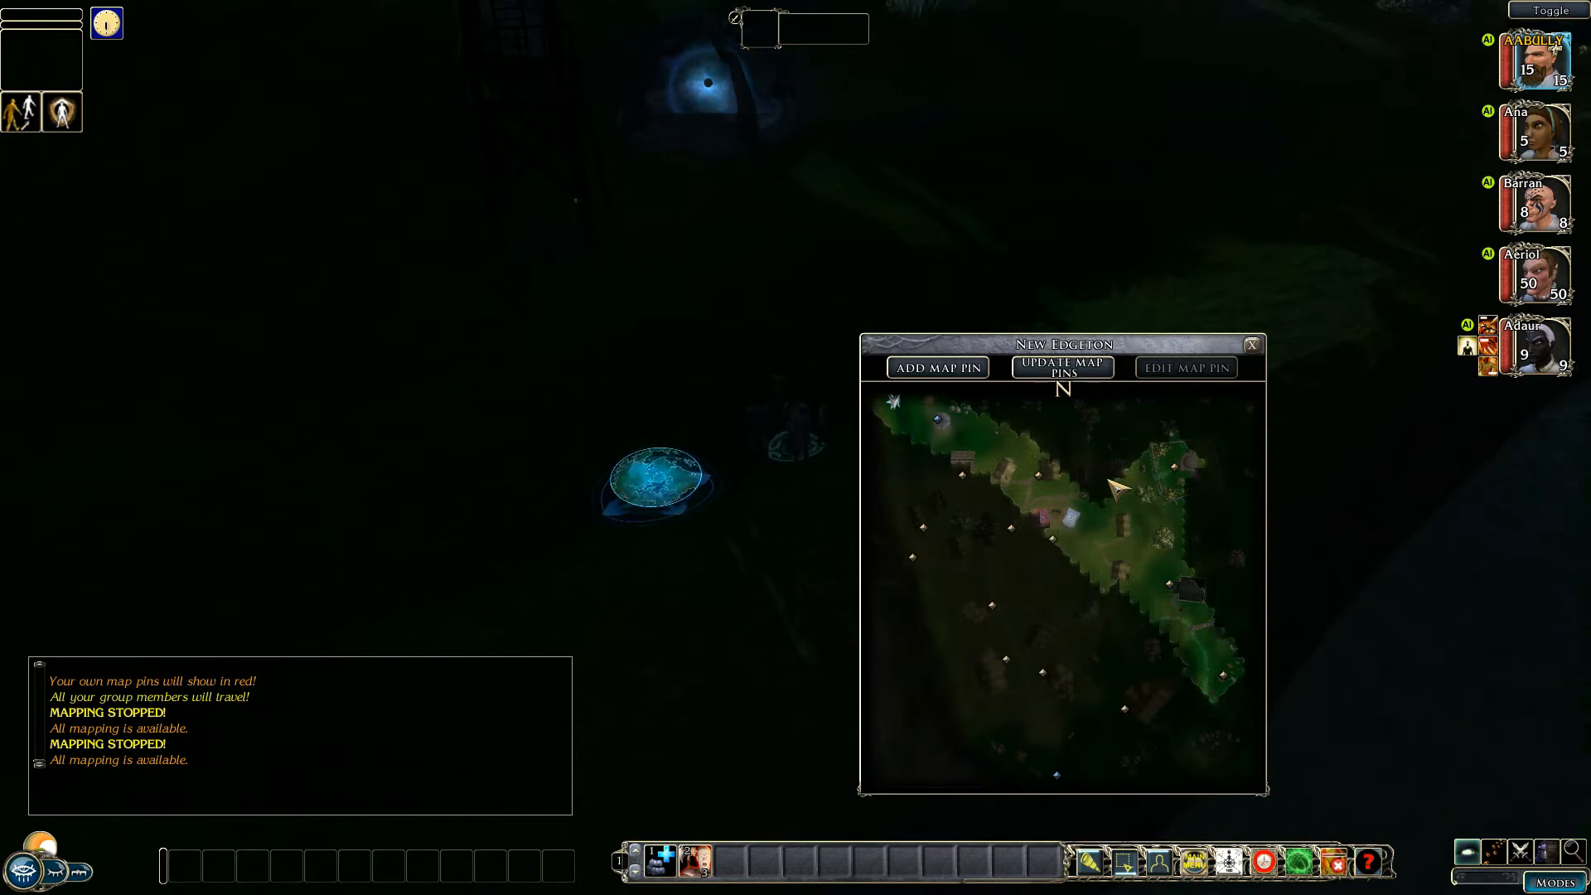
{"action": "mouse_move", "coordinate": [1451, 533]}
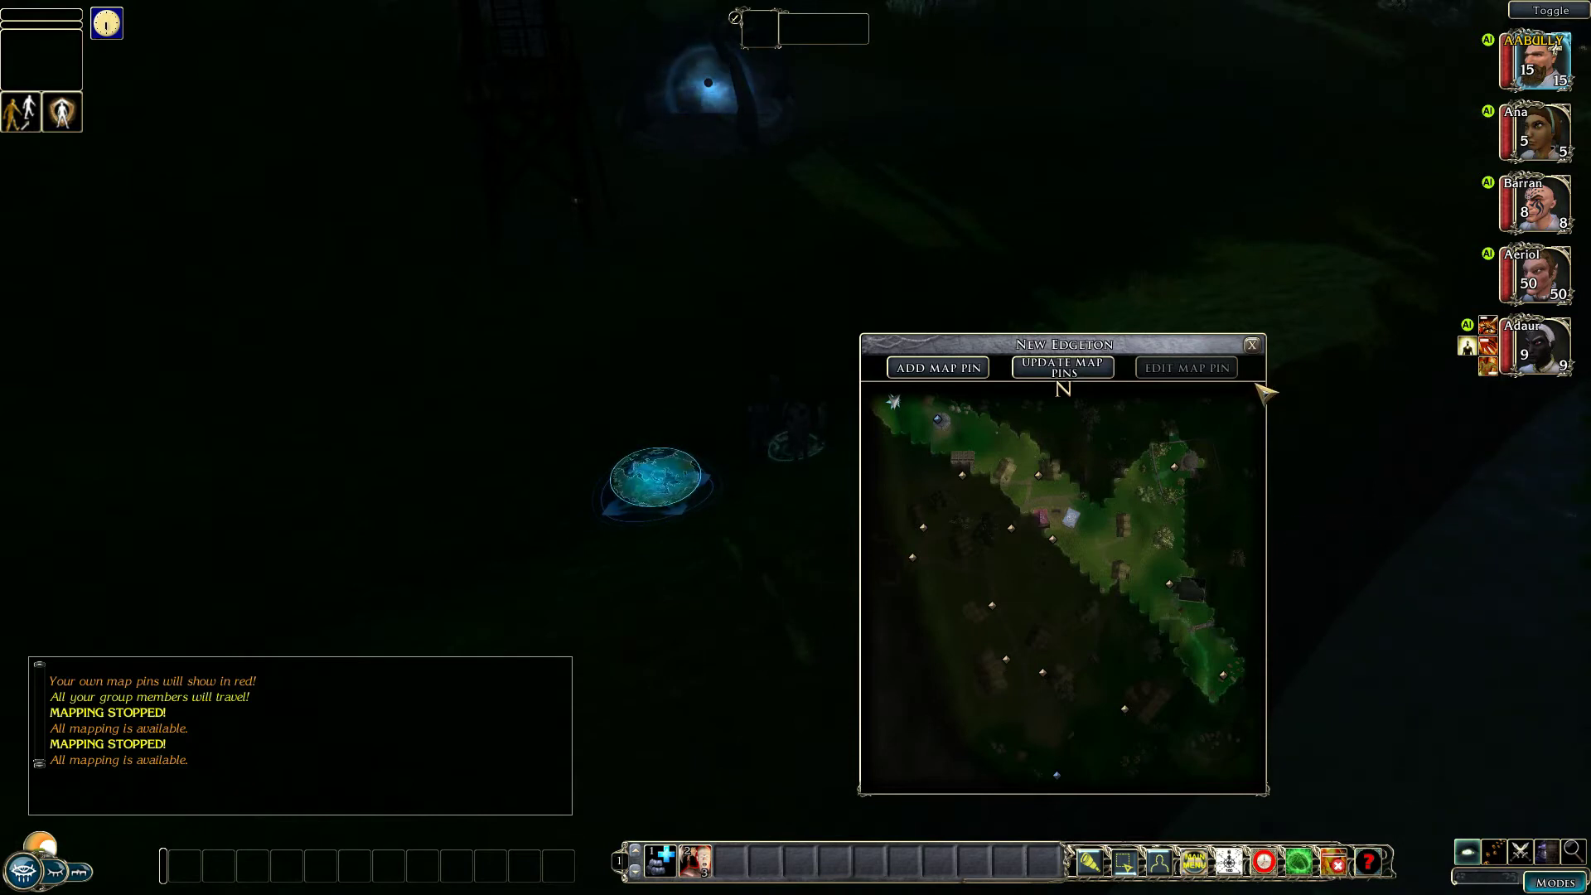
Step: Fast-travel the party via Area Map Pin Travel to Merke's Place, then Sebastion's Creations
{"action": "left_click", "coordinate": [1061, 368]}
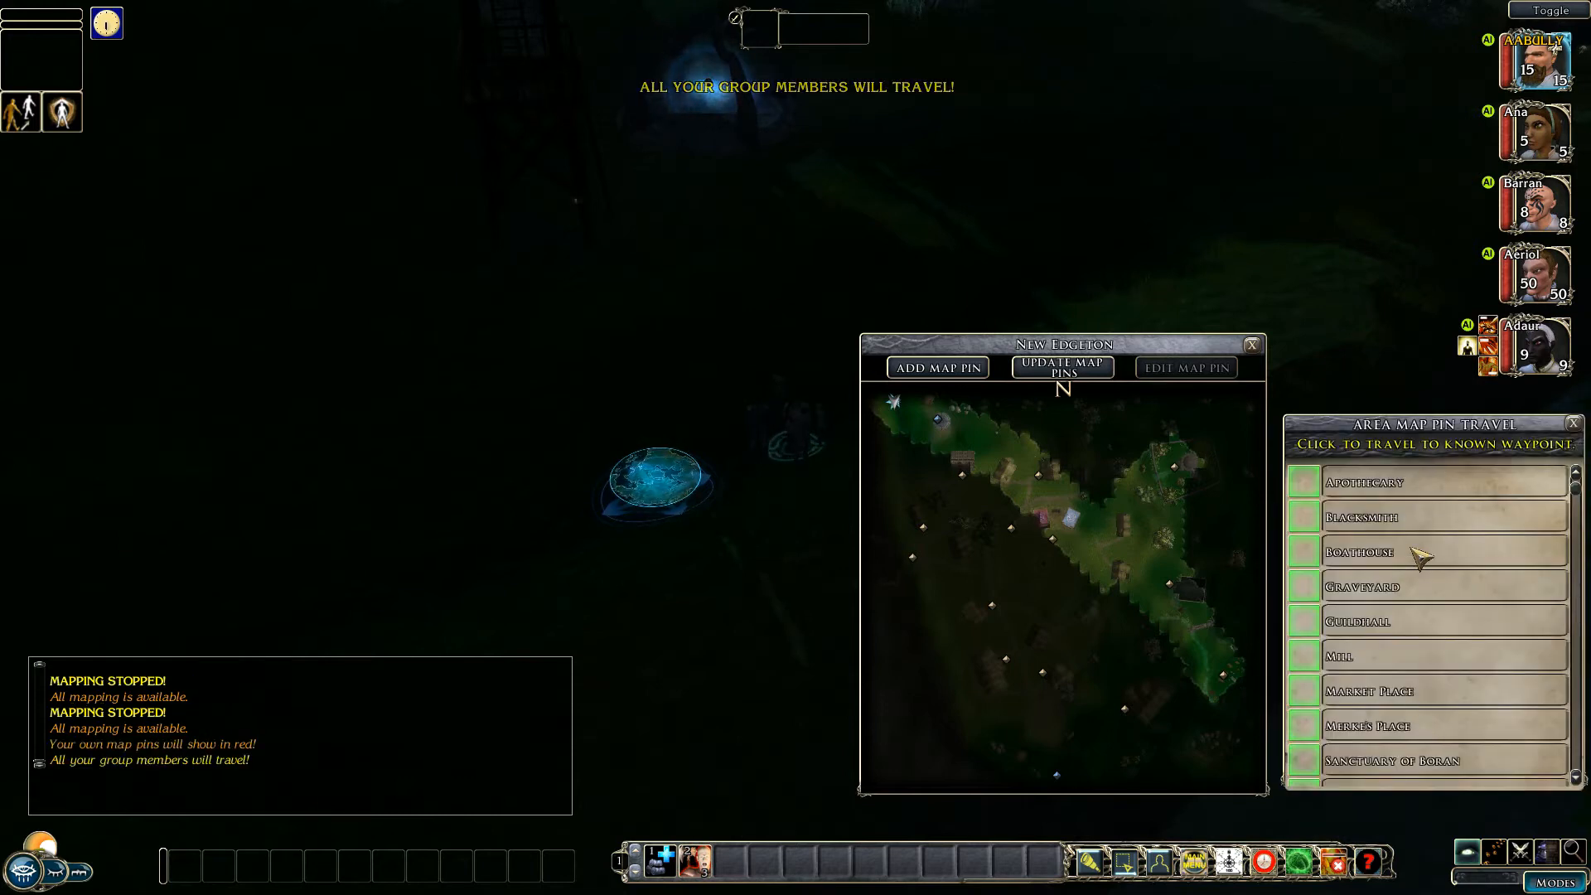
{"action": "mouse_move", "coordinate": [1135, 566]}
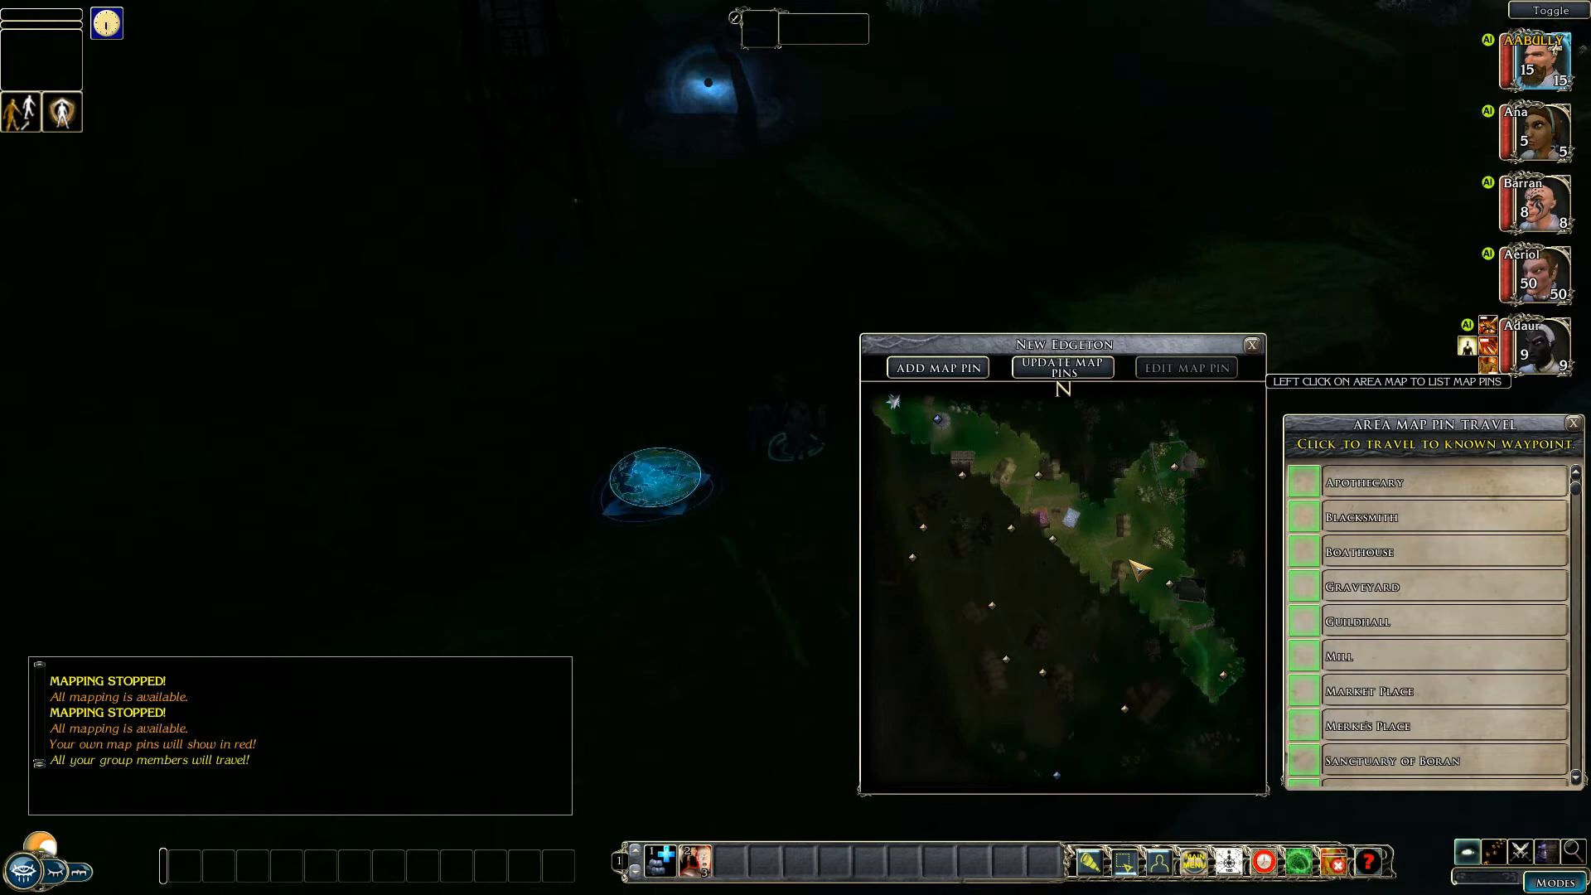
{"action": "mouse_move", "coordinate": [1105, 693]}
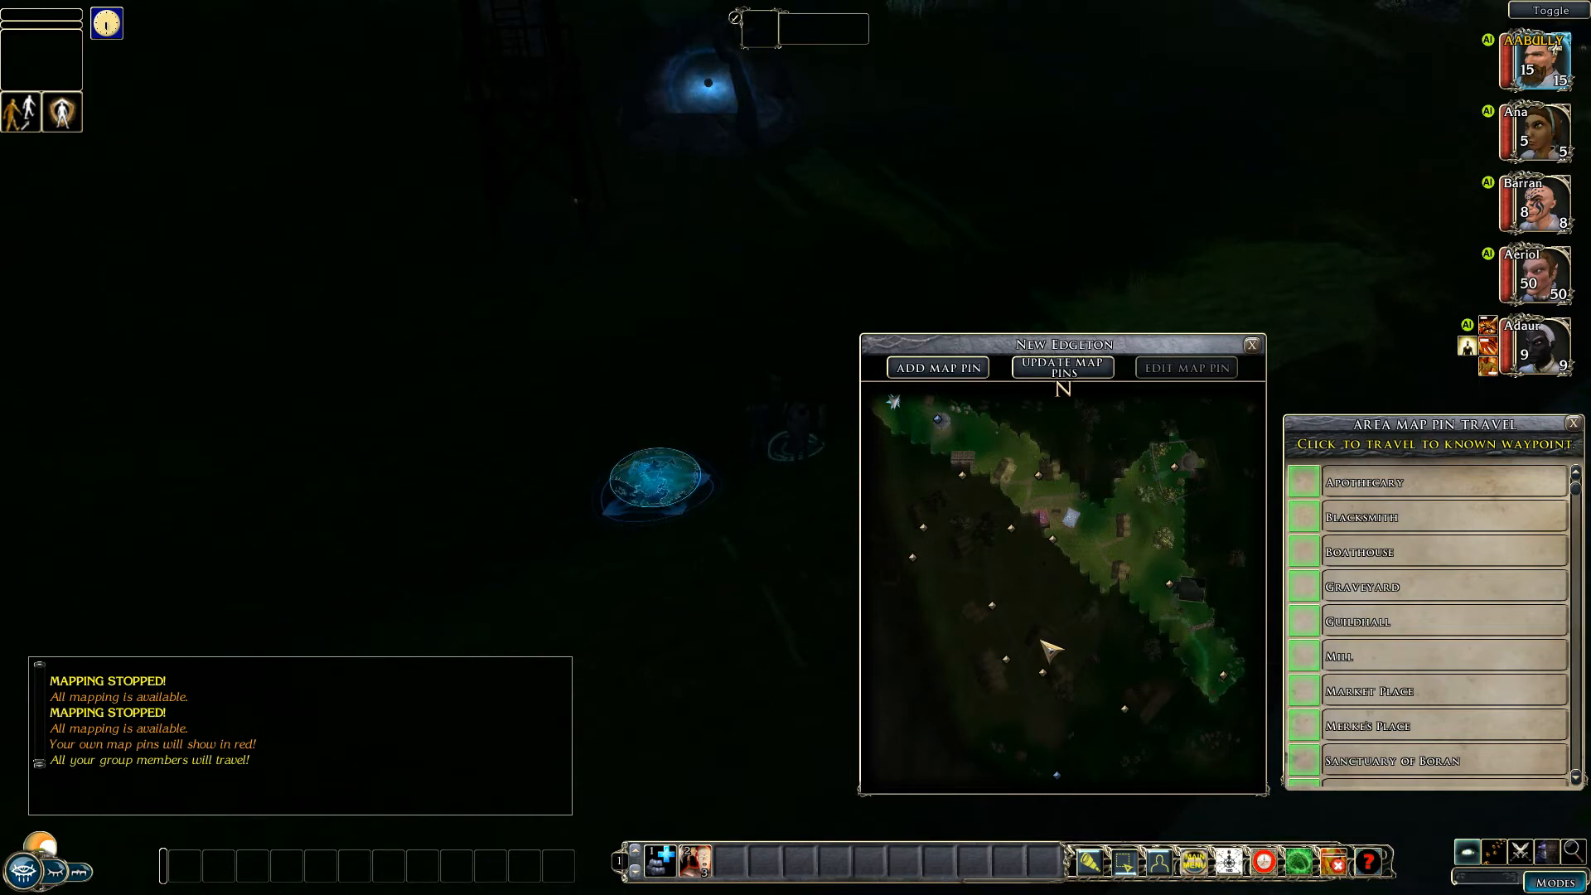
{"action": "mouse_move", "coordinate": [1050, 681]}
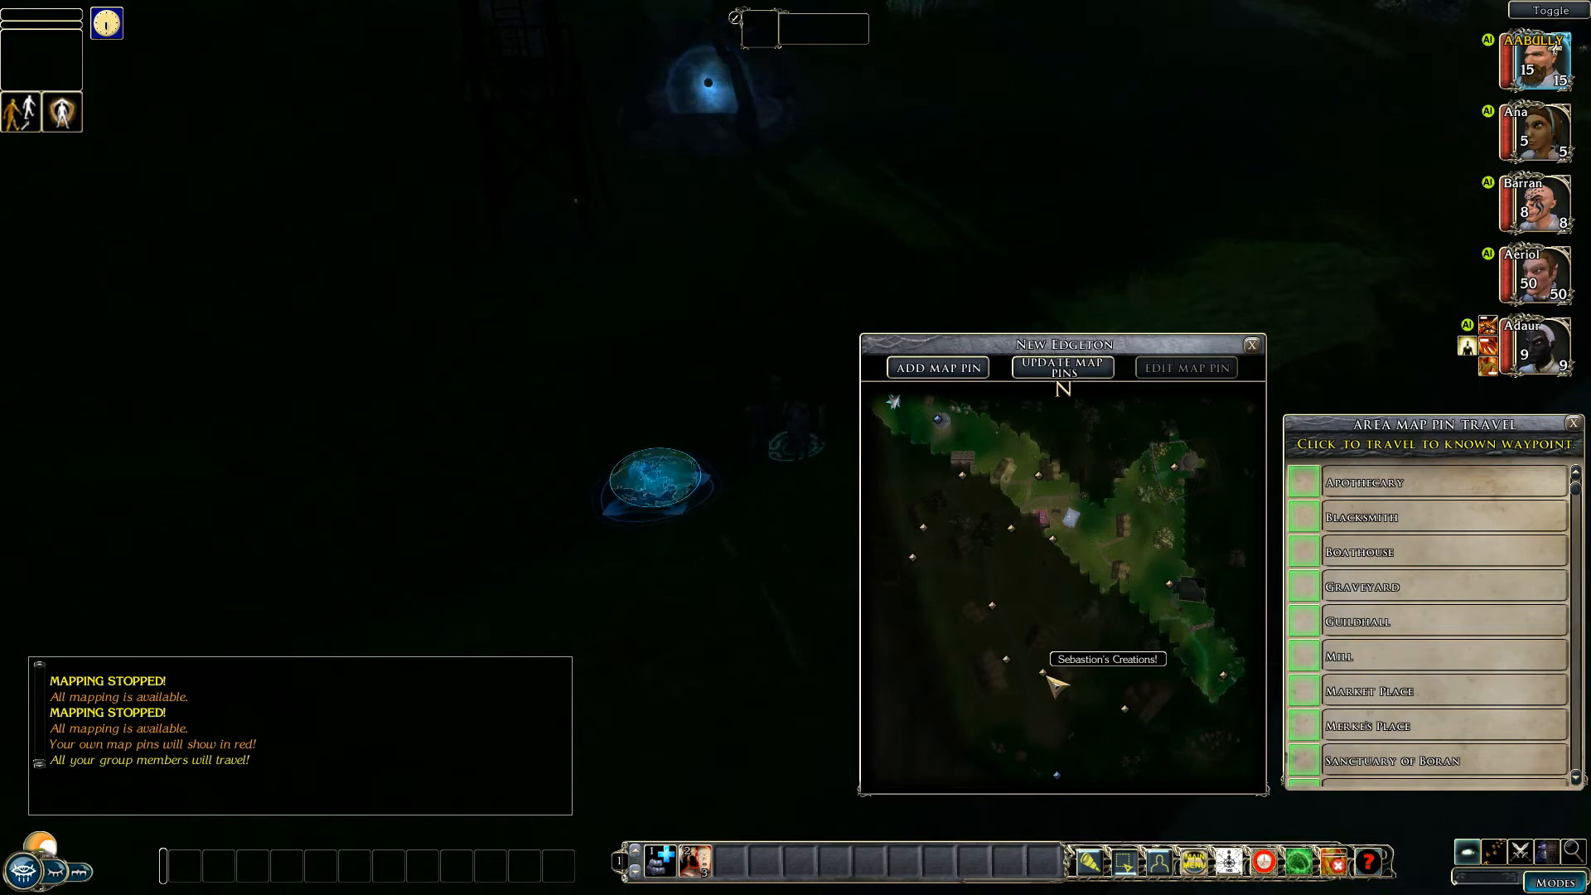
{"action": "scroll", "scroll_direction": "down", "scroll_amount": 3}
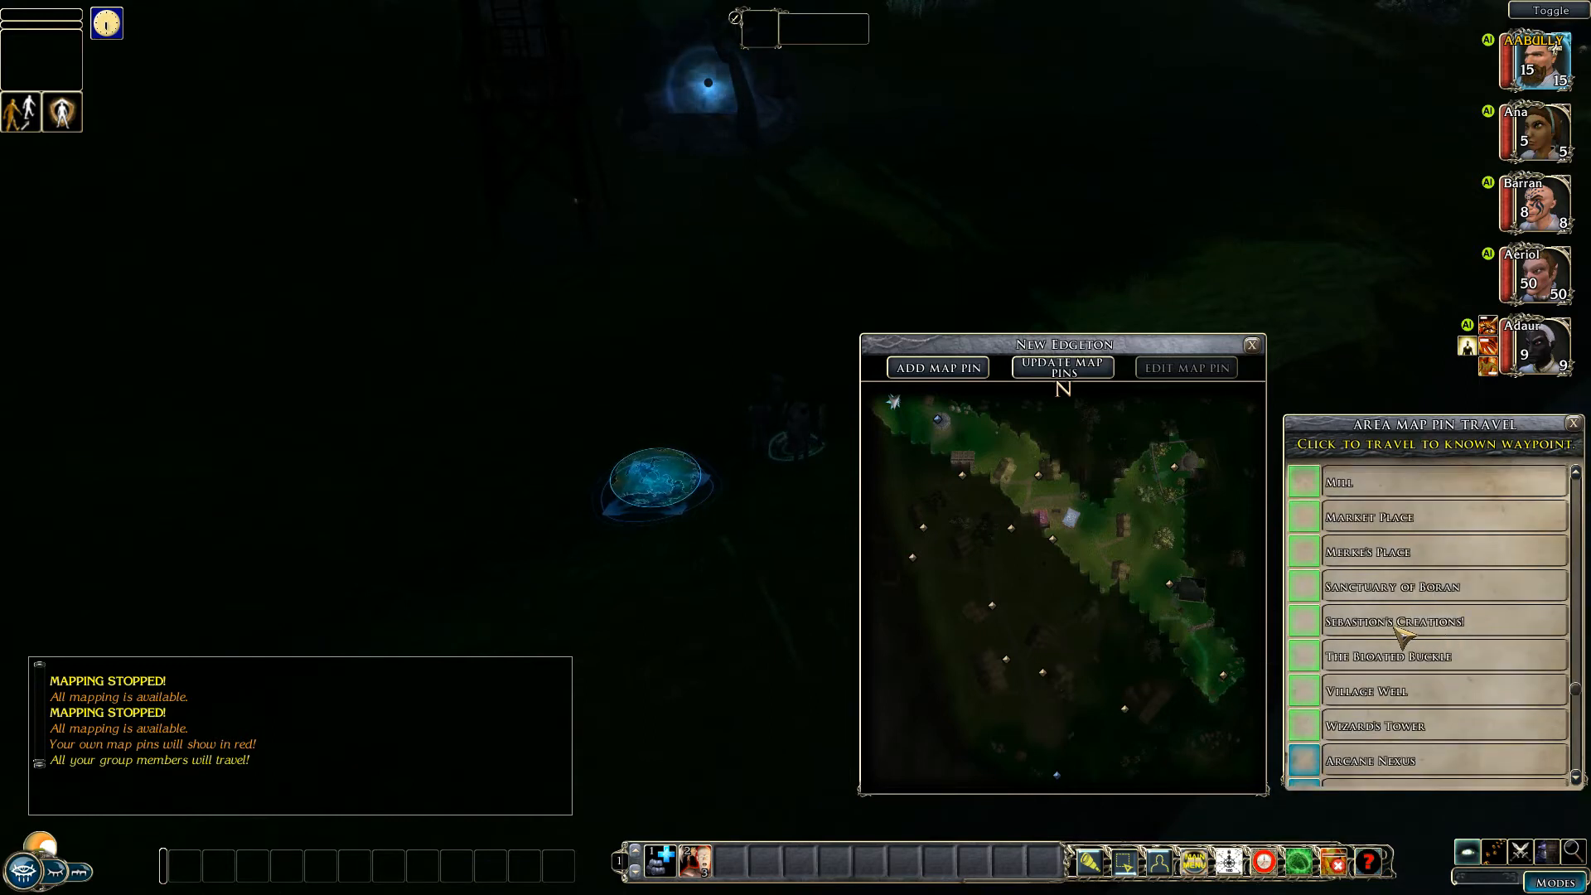
{"action": "left_click", "coordinate": [1408, 622]}
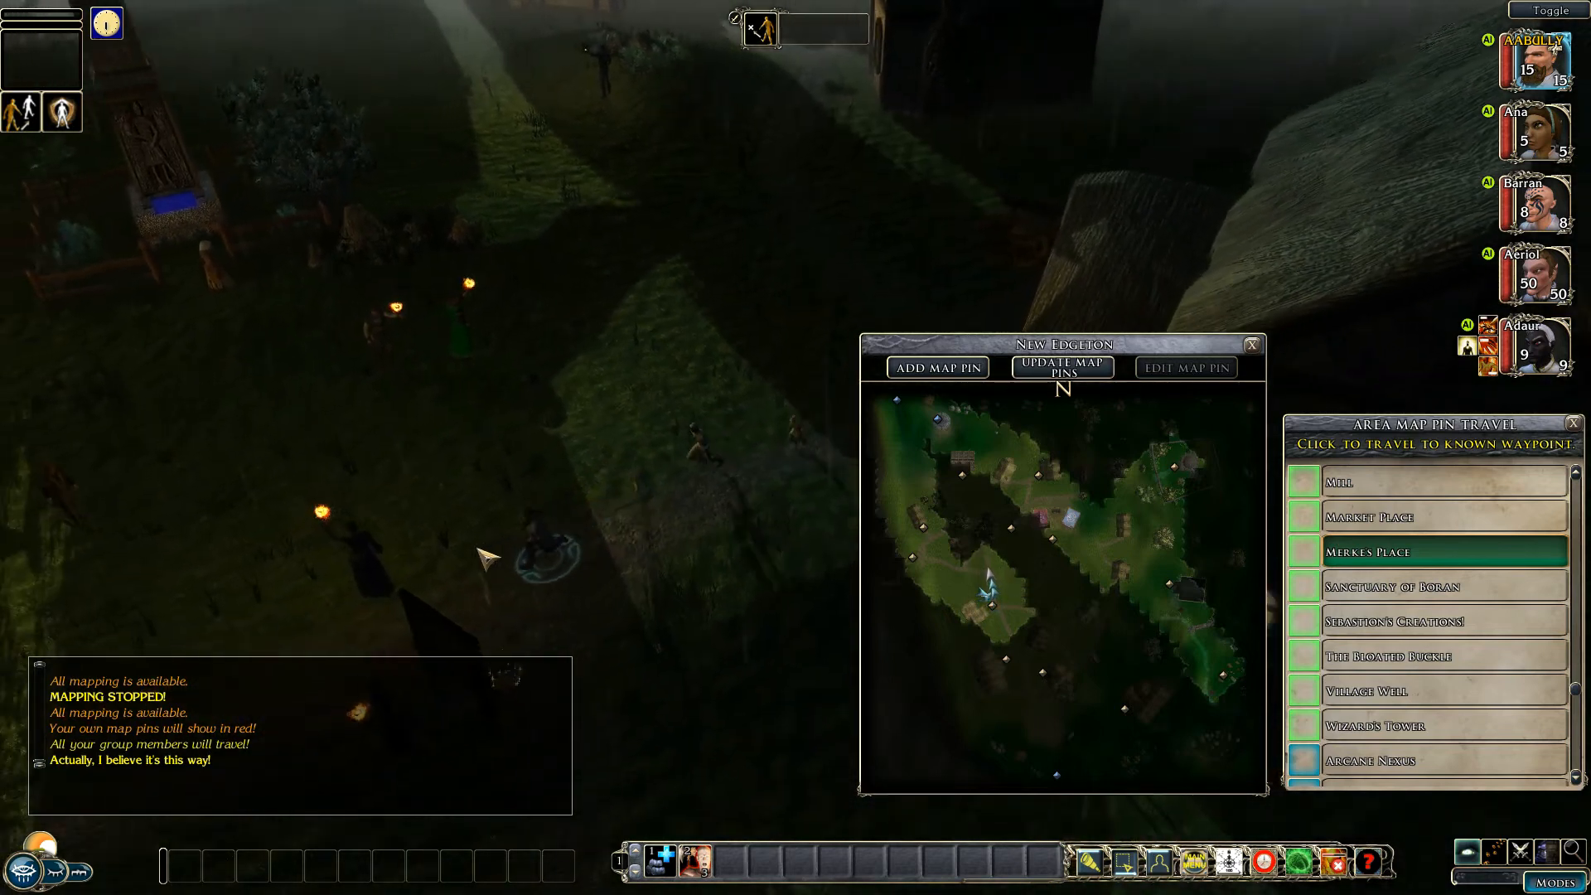
{"action": "left_click", "coordinate": [1442, 621]}
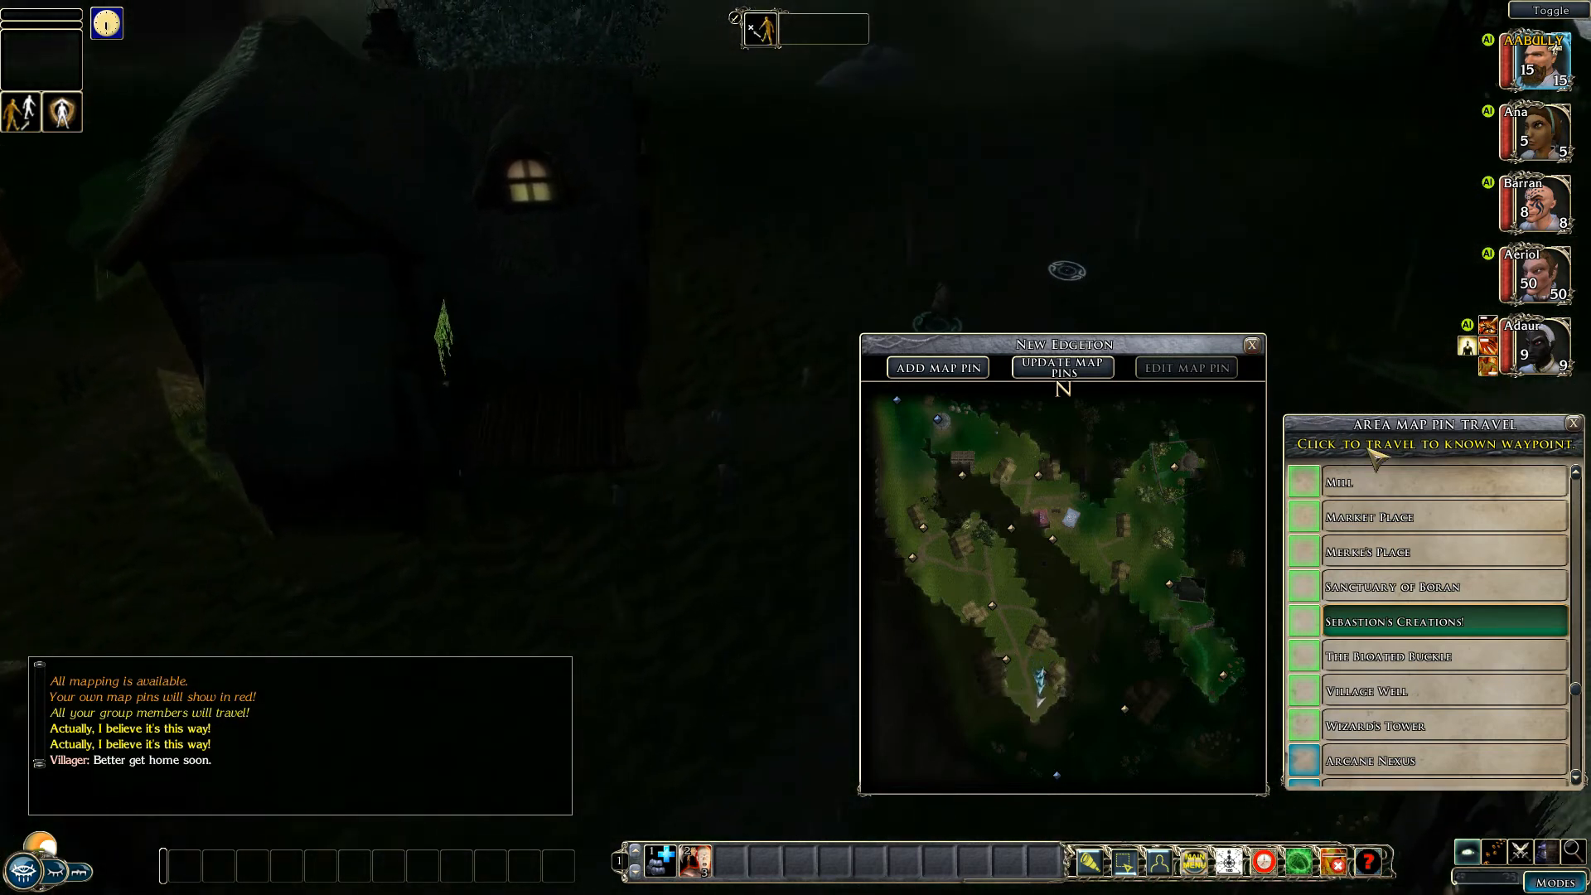
Step: Fast-travel the party to the Boran Road waypoint from the pin travel list
{"action": "scroll", "scroll_direction": "down", "scroll_amount": 3}
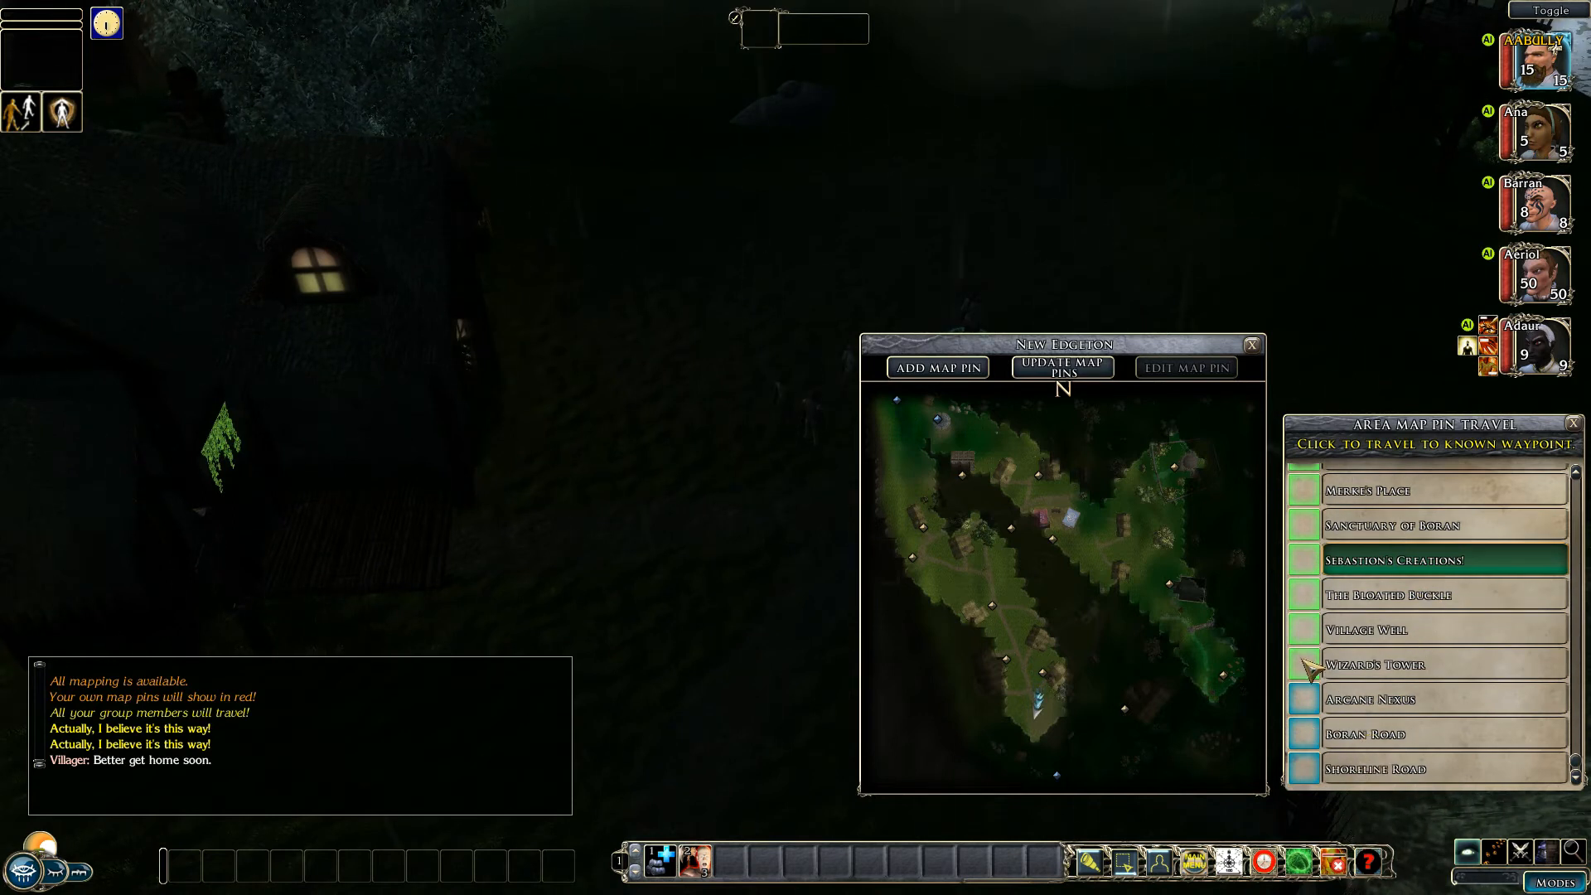
{"action": "mouse_move", "coordinate": [1071, 785]}
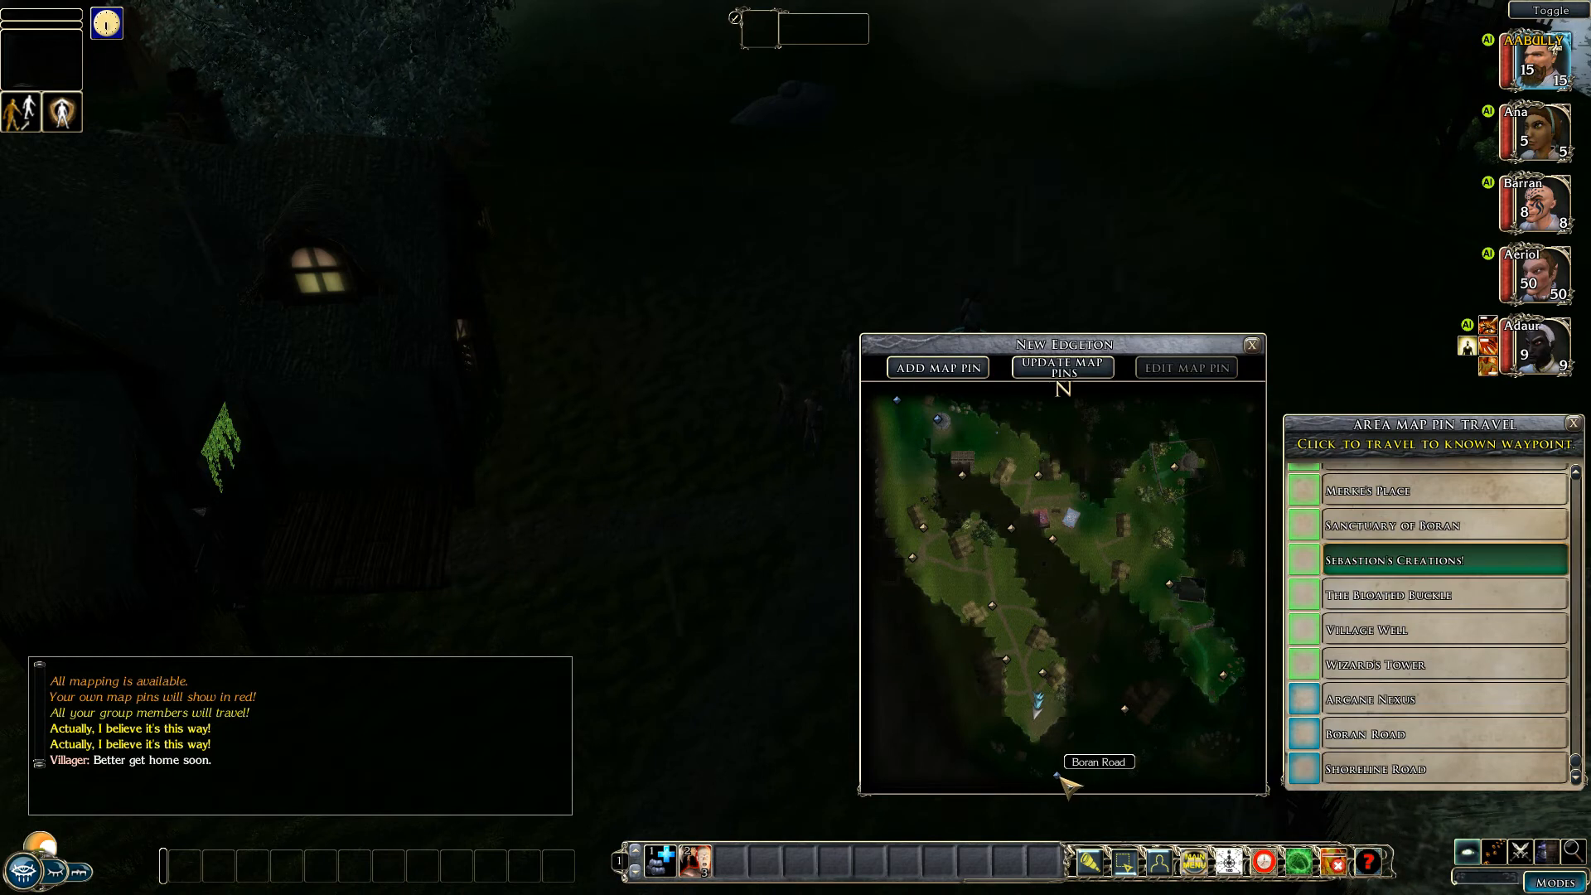
{"action": "left_click", "coordinate": [1440, 734]}
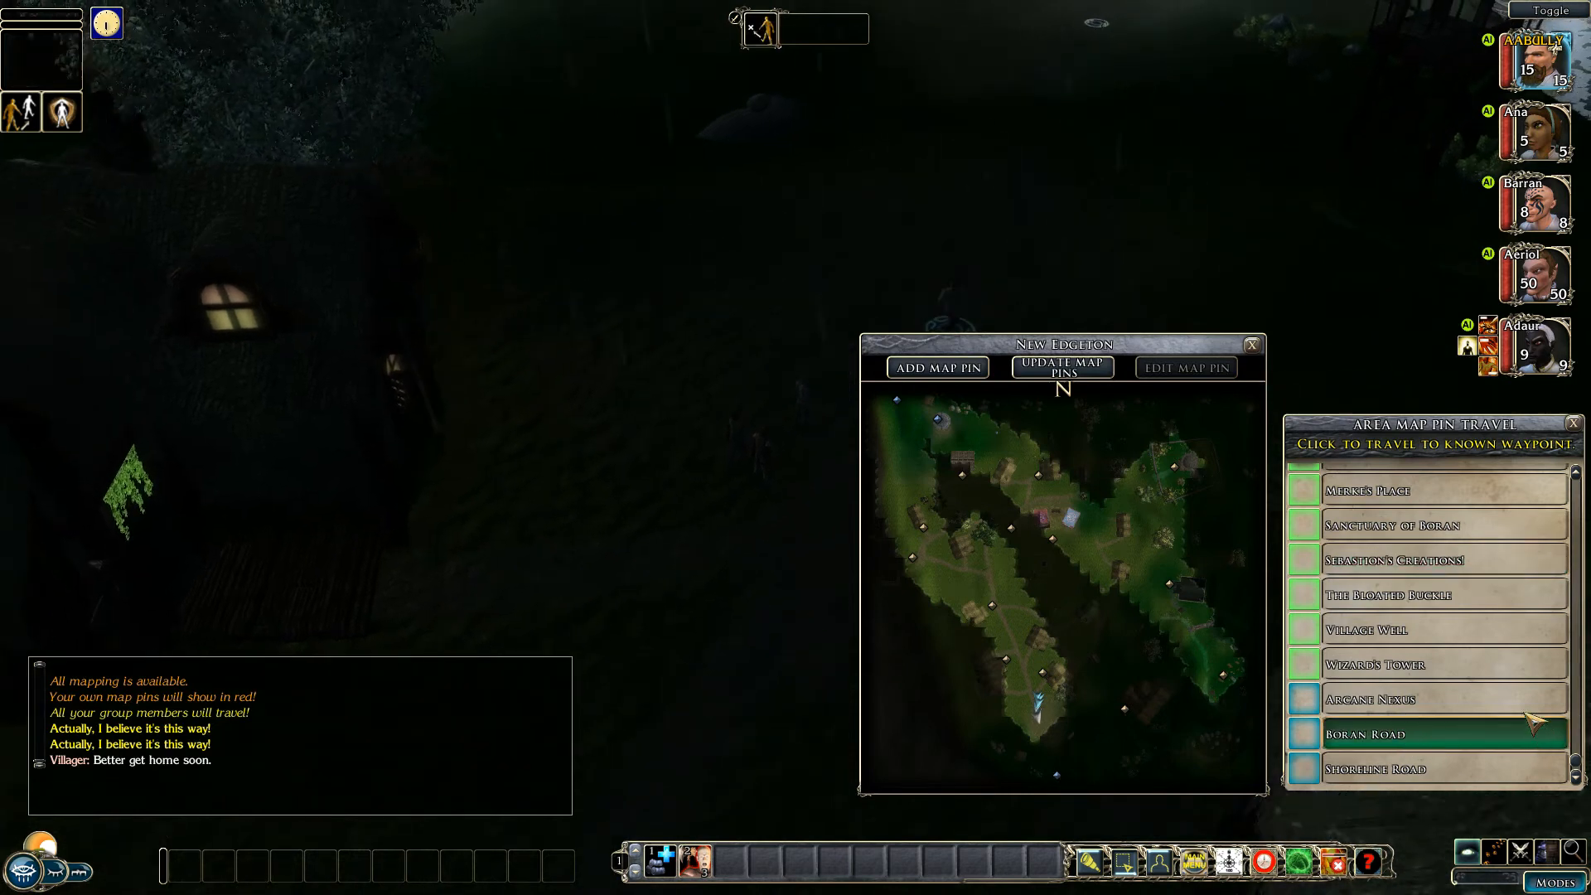
{"action": "left_click", "coordinate": [1410, 734]}
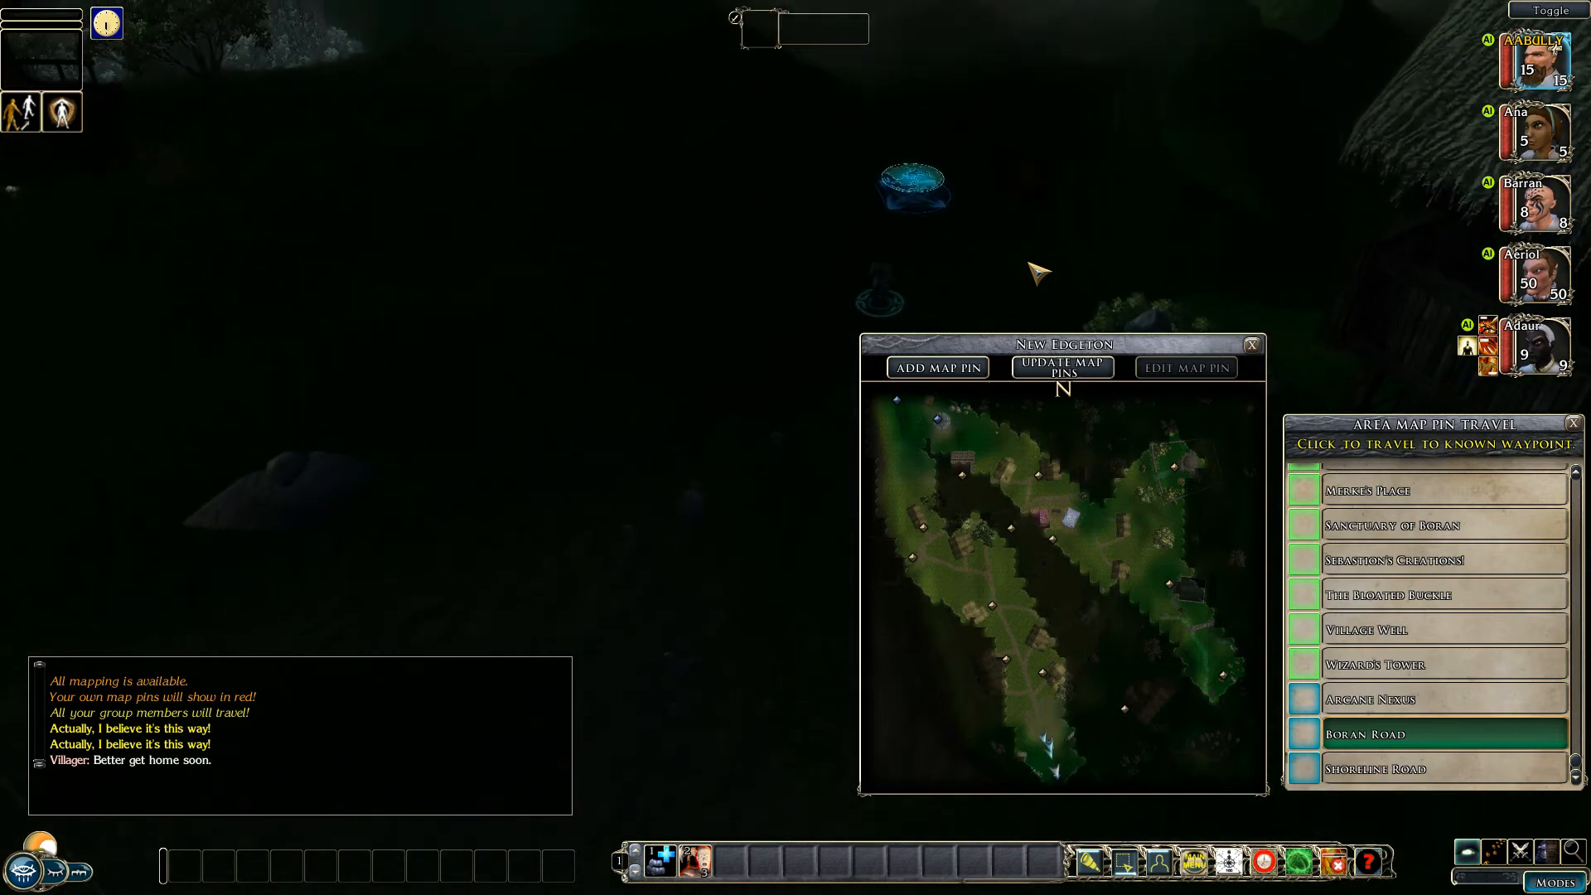
{"action": "mouse_move", "coordinate": [805, 511]}
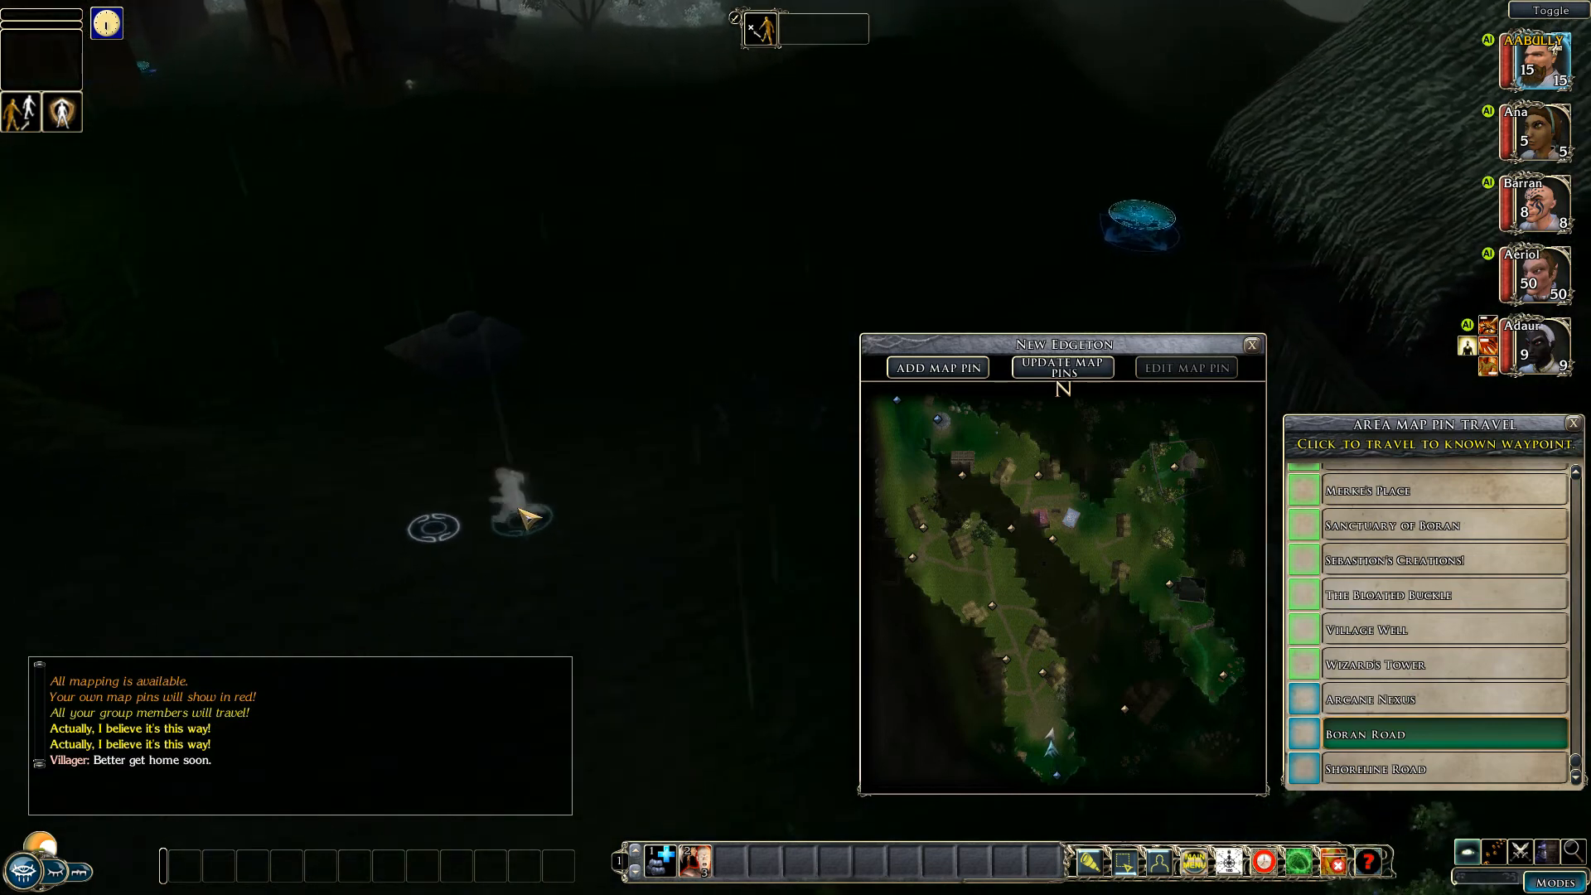
Step: Create a custom map pin named 'Near Road' at the party's current location
{"action": "left_click", "coordinate": [936, 368]}
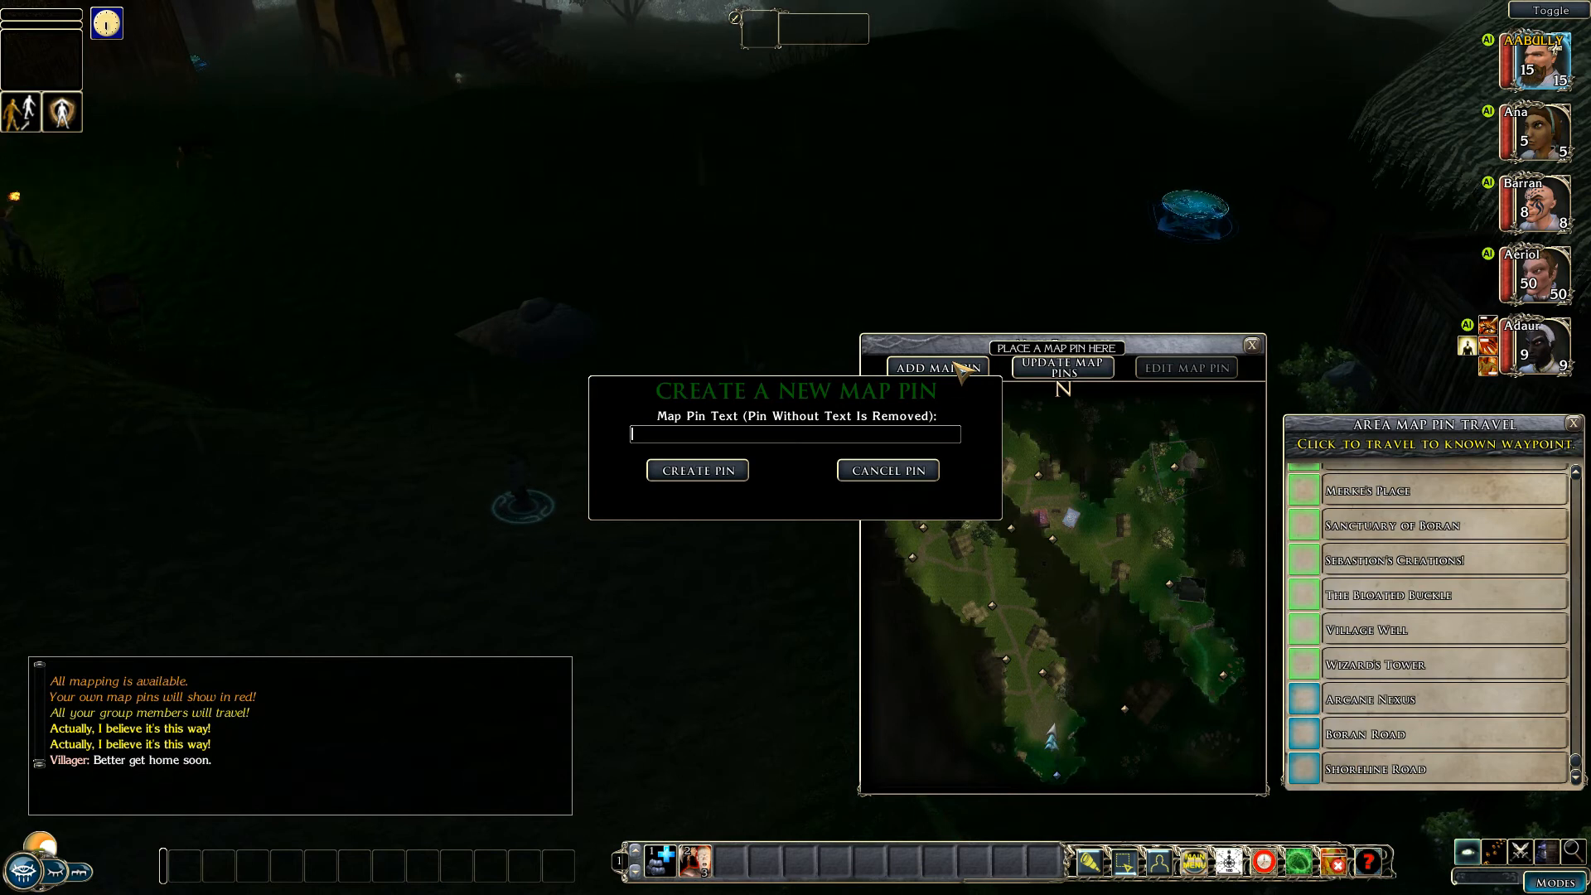
{"action": "type", "text": "Near R"}
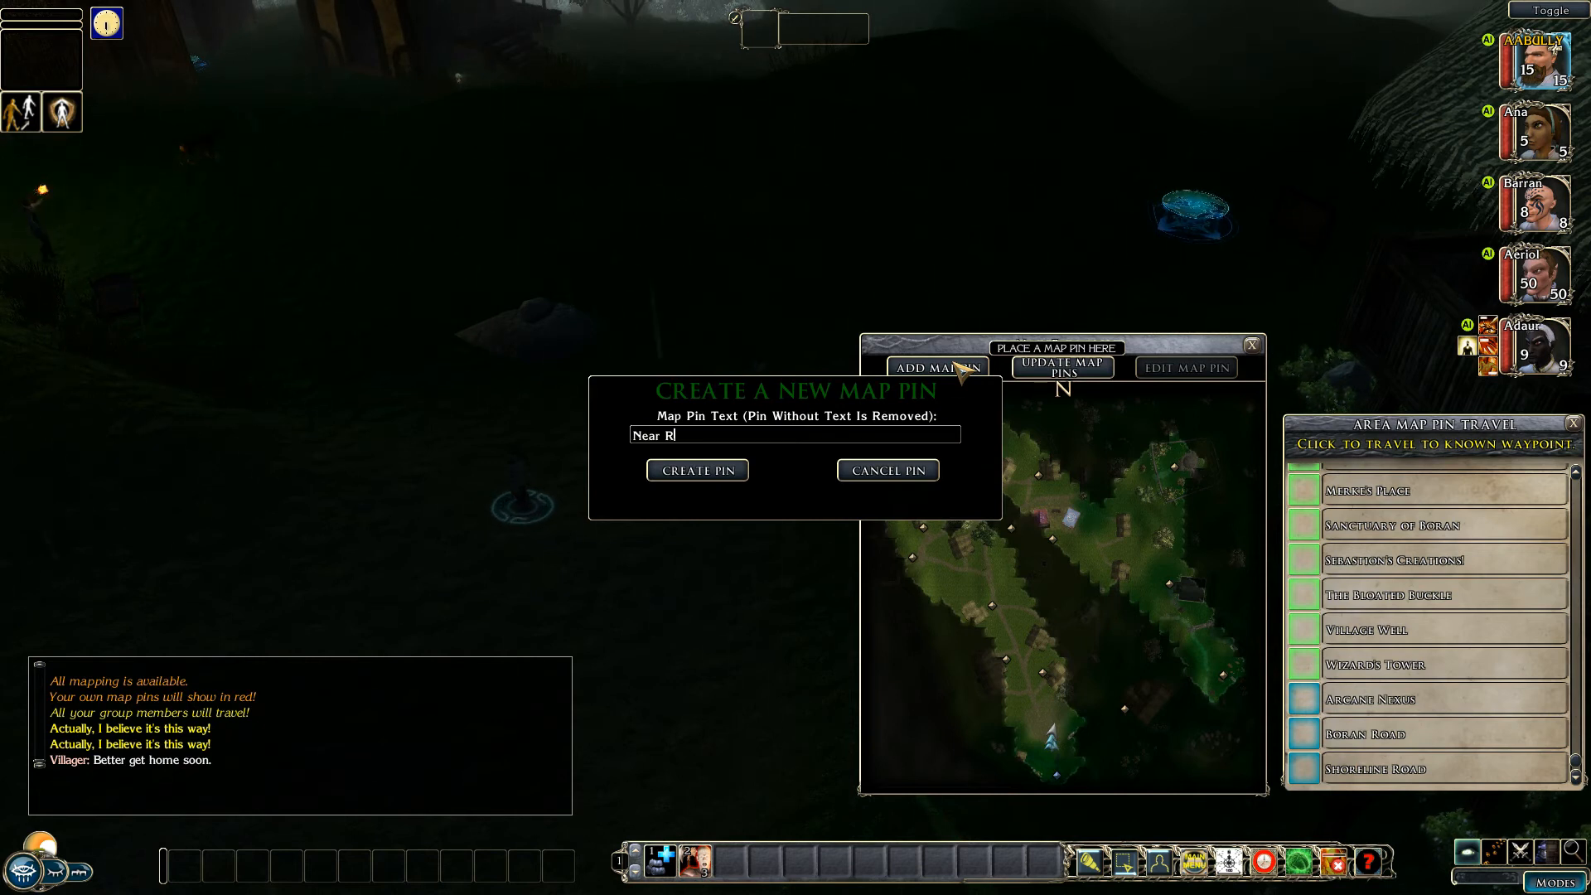
{"action": "type", "text": "oad"}
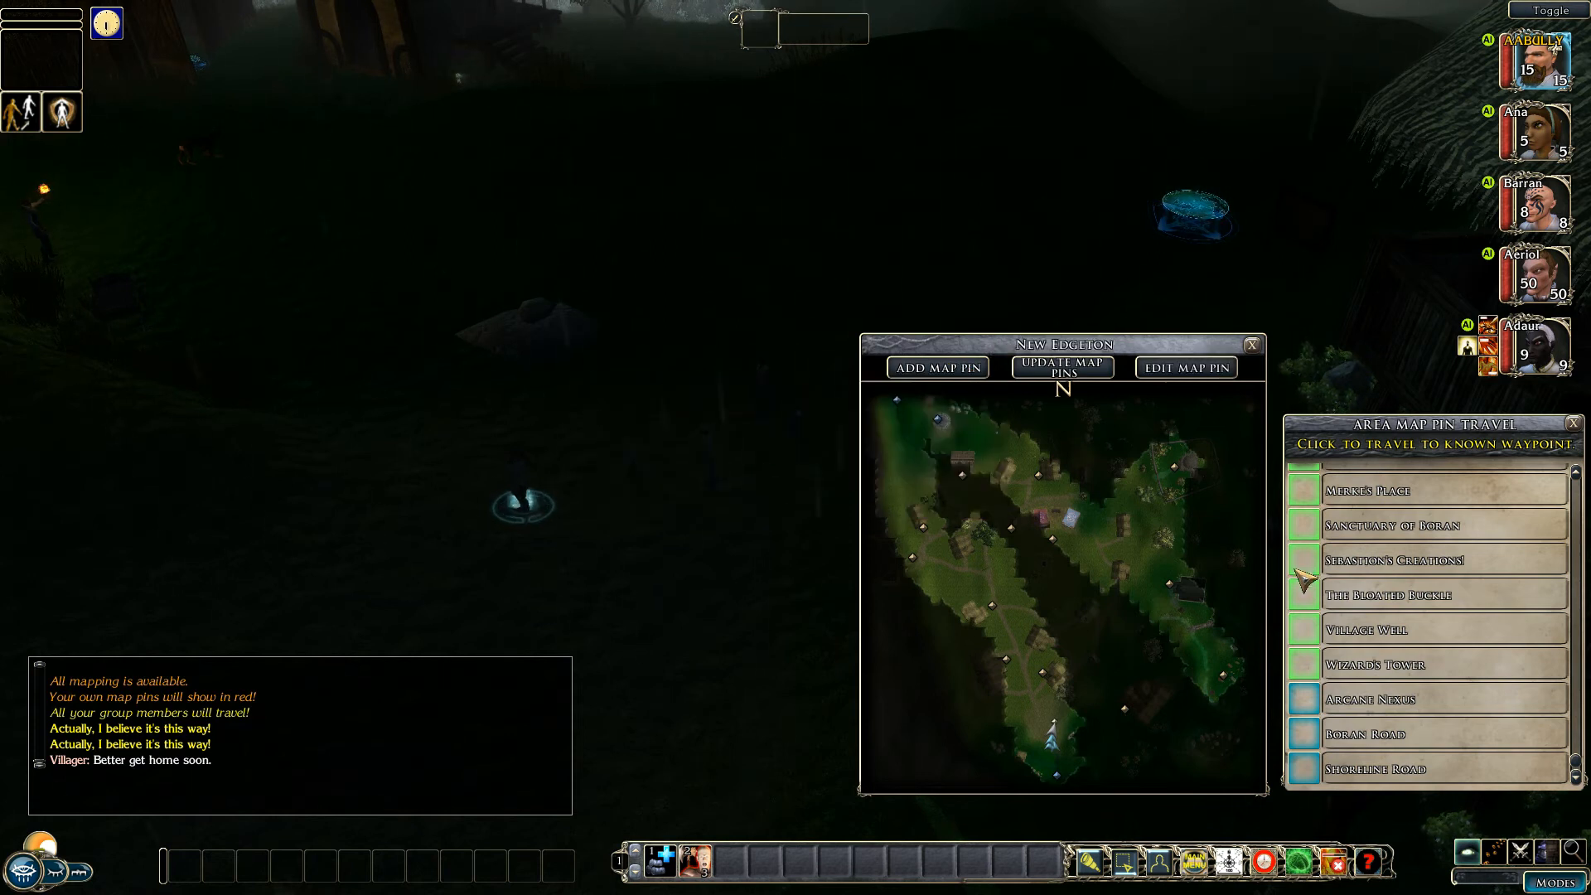
Step: Fast-travel the party to the new Near Road pin from the travel list
{"action": "scroll", "scroll_direction": "up", "scroll_amount": 3}
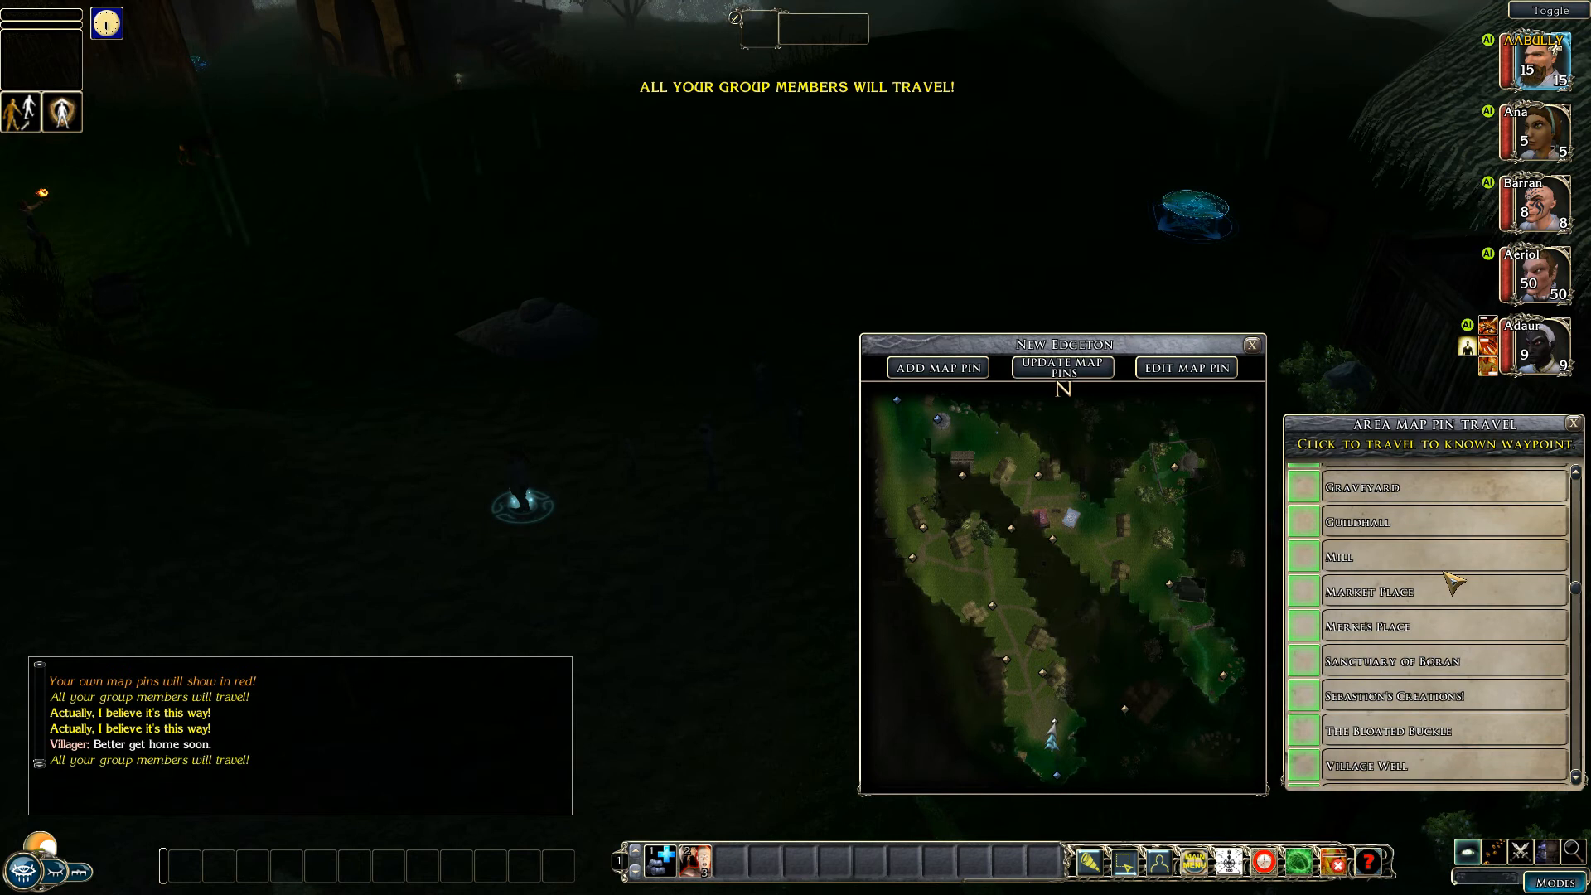
{"action": "scroll", "scroll_direction": "down", "scroll_amount": 3}
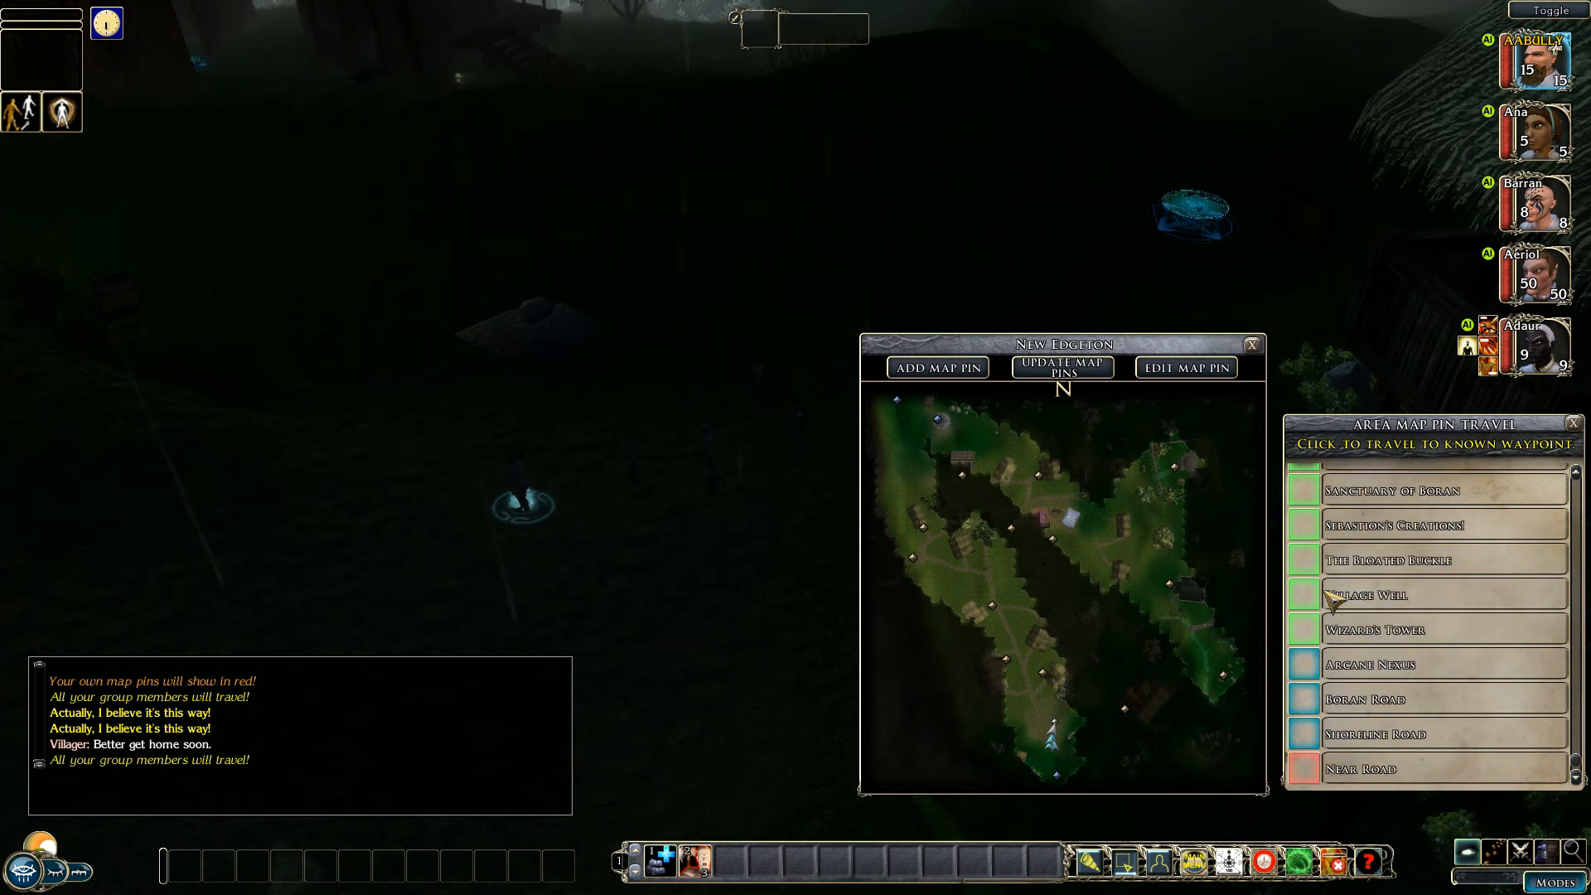
{"action": "left_click", "coordinate": [1420, 558]}
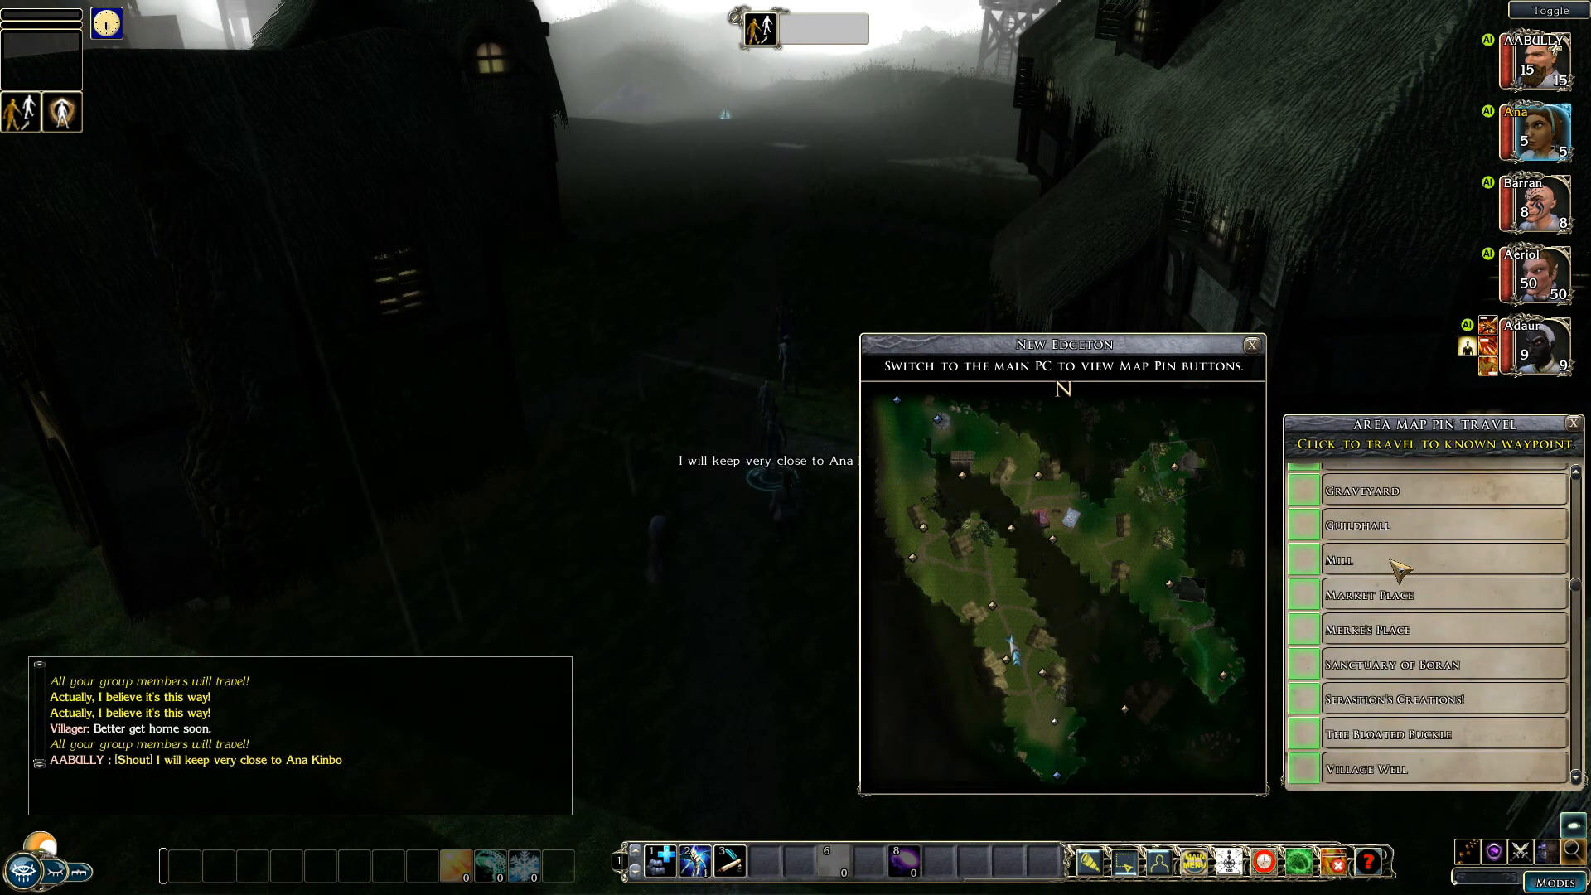
Step: Close the area map window after reviewing the waypoint list
{"action": "scroll", "scroll_direction": "up", "scroll_amount": 3}
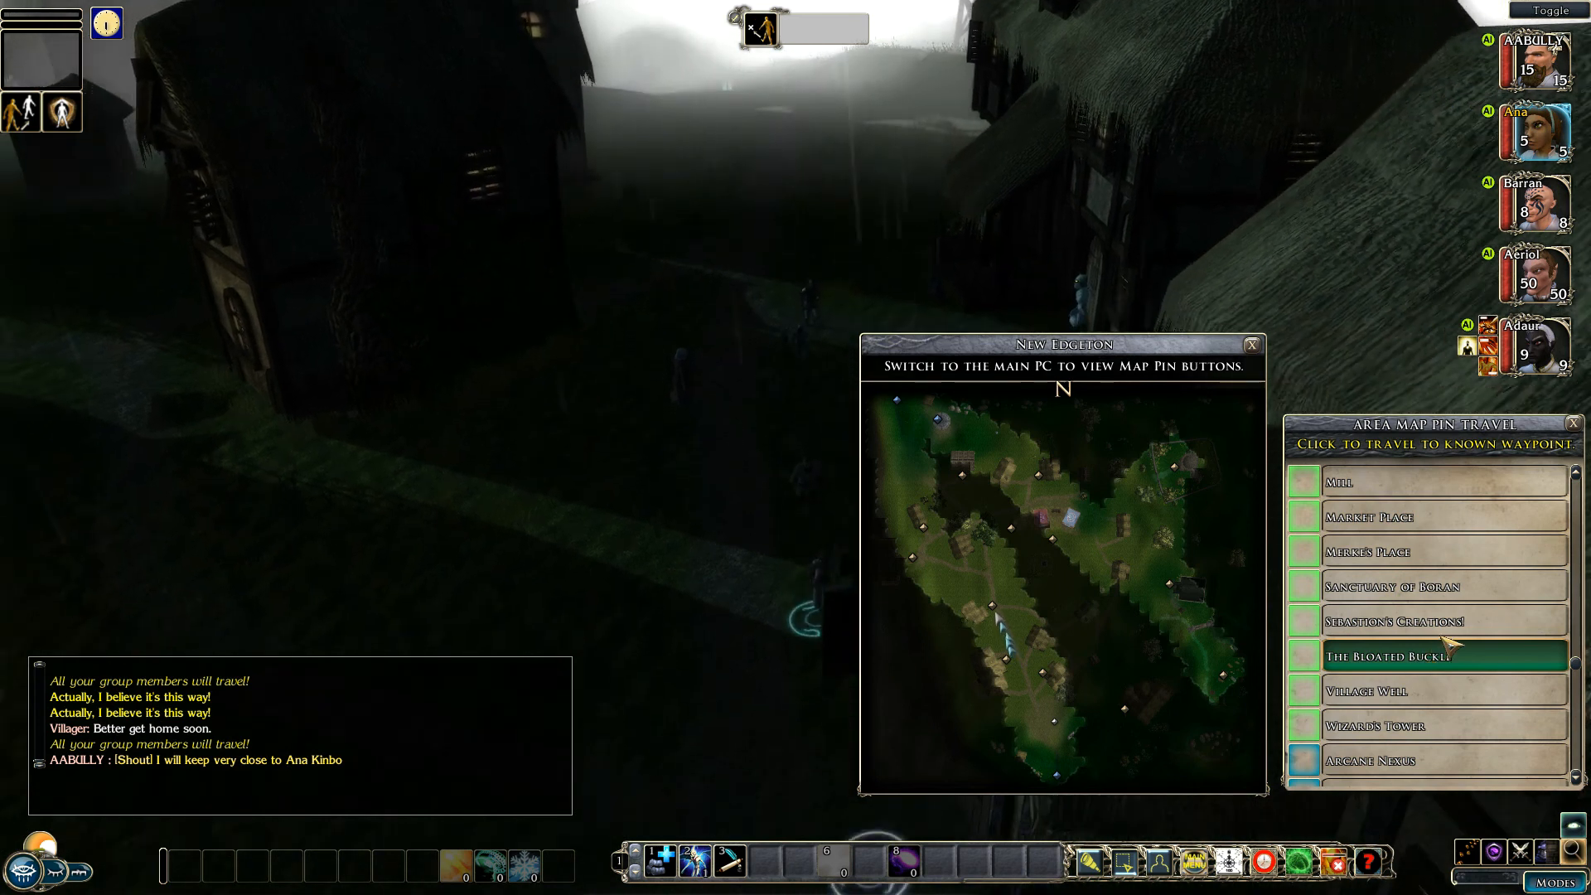
{"action": "scroll", "scroll_direction": "down", "scroll_amount": 3}
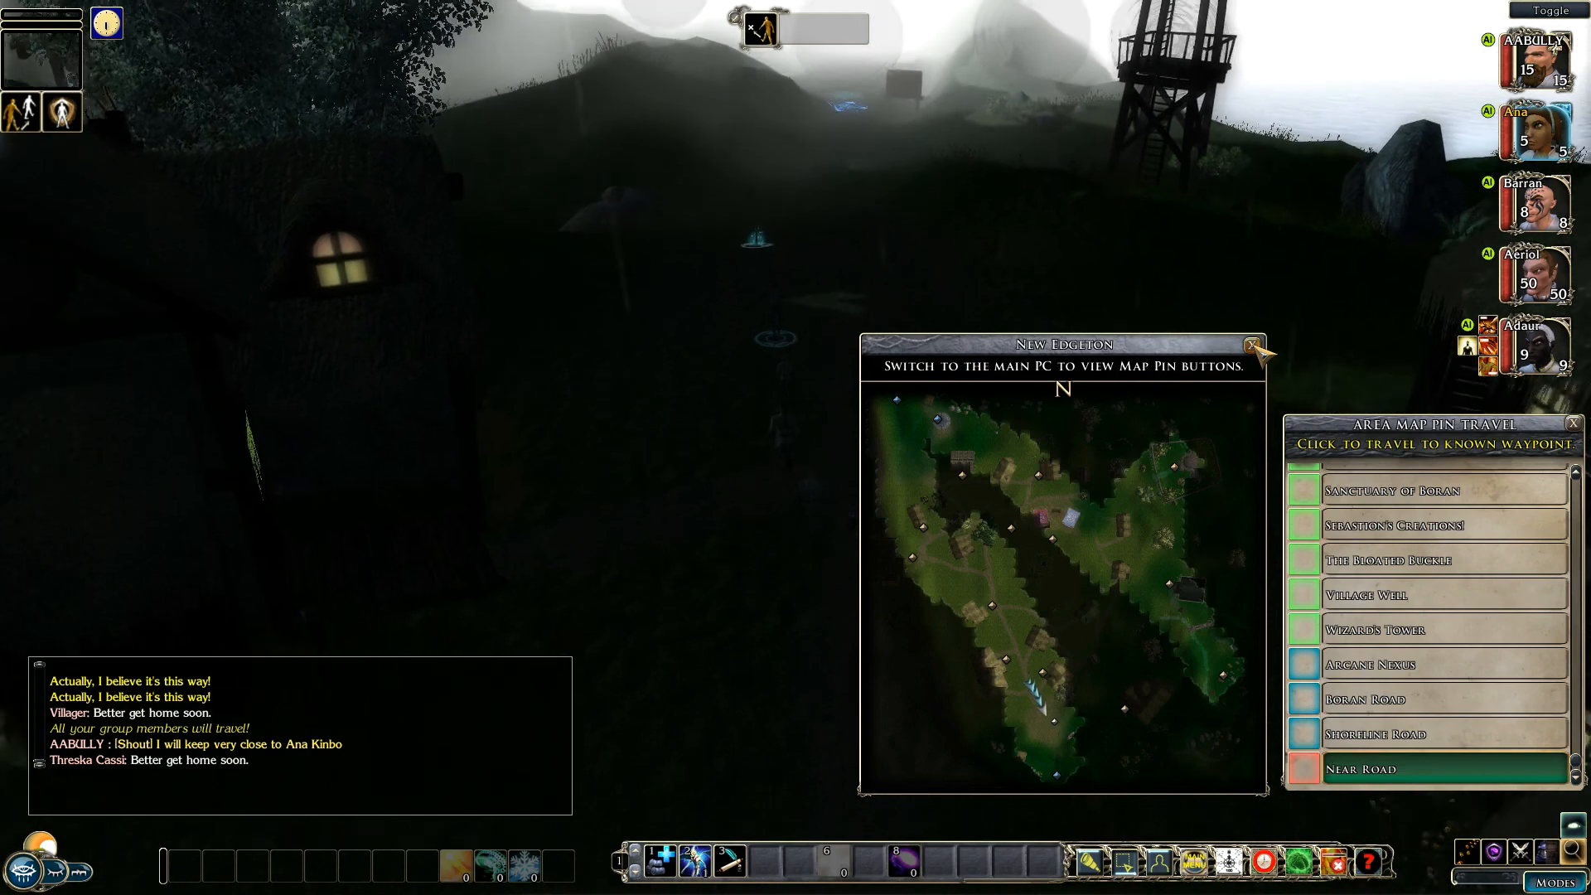
{"action": "left_click", "coordinate": [1253, 344]}
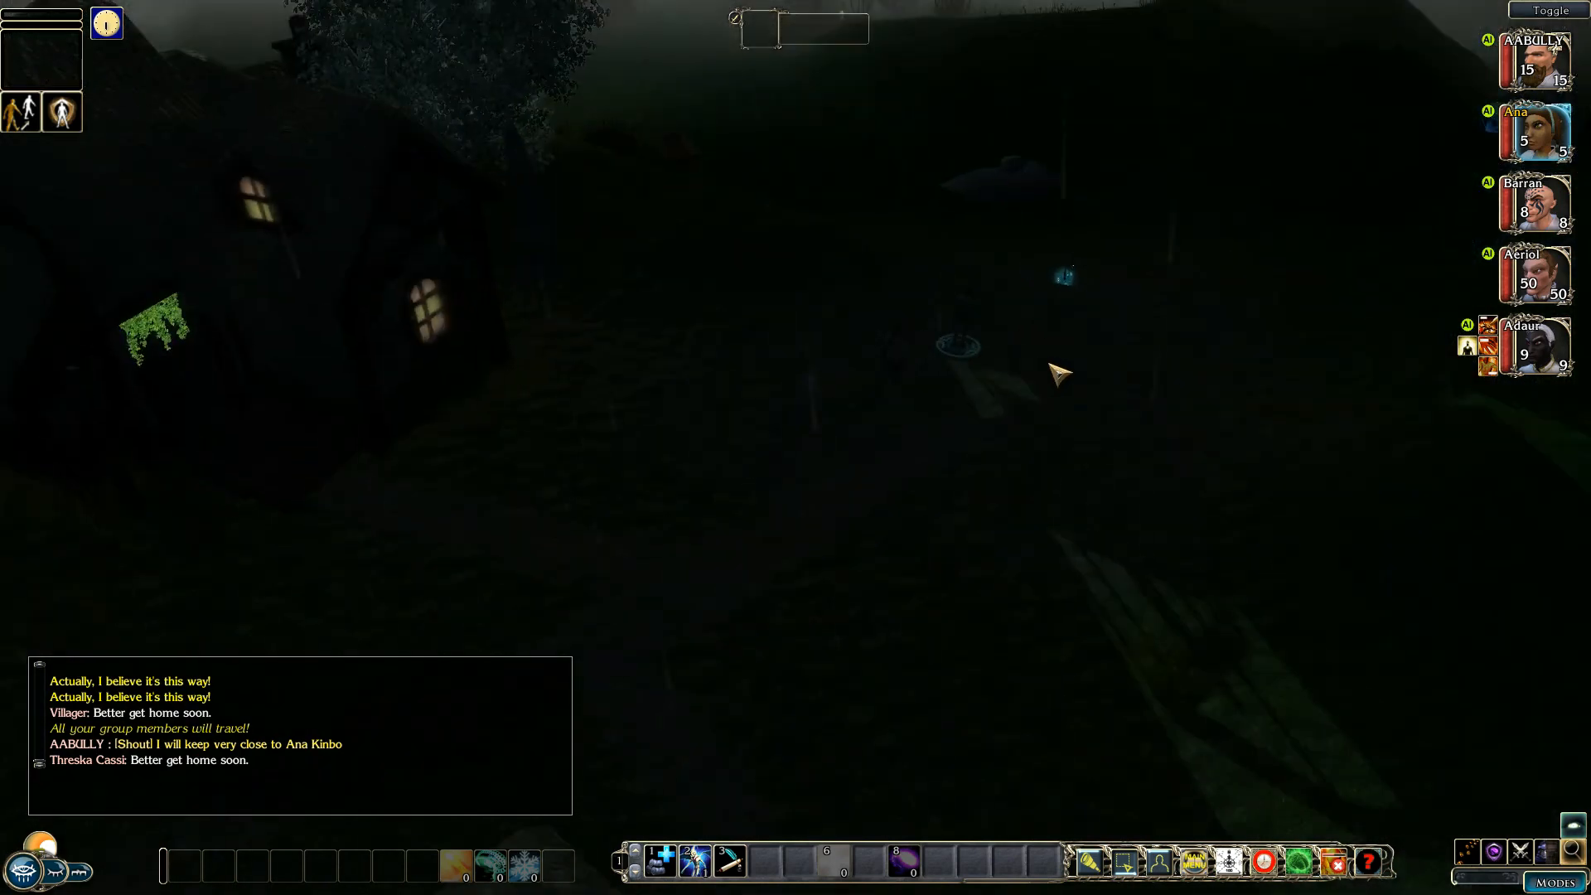